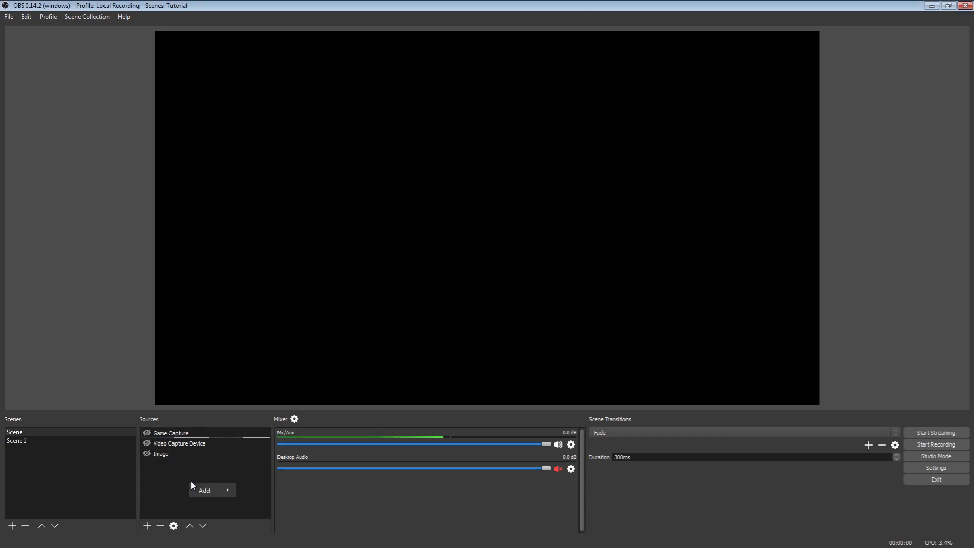
# Step: Add a Browser Source to the scene and confirm its default name, BrowserSource
pyautogui.click(204, 490)
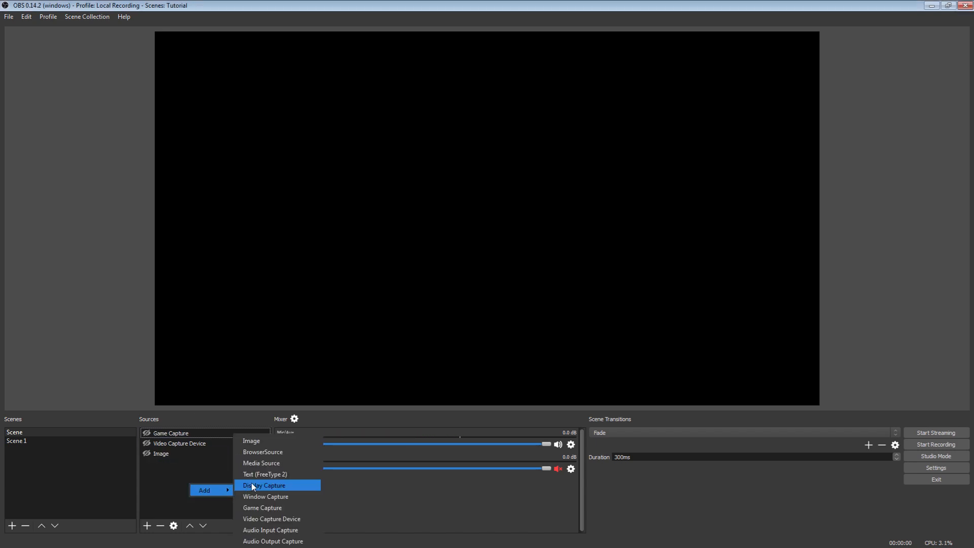
pyautogui.moveTo(262, 451)
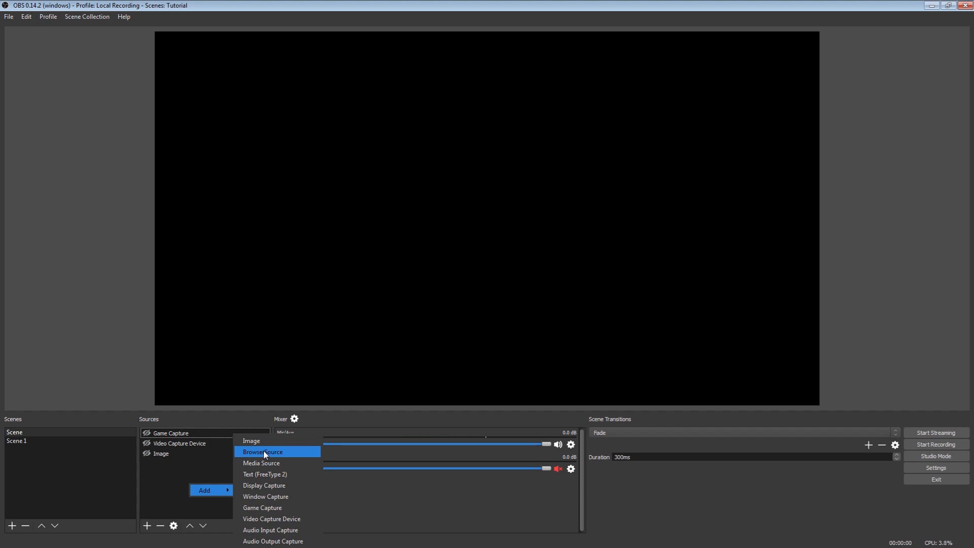
pyautogui.click(262, 451)
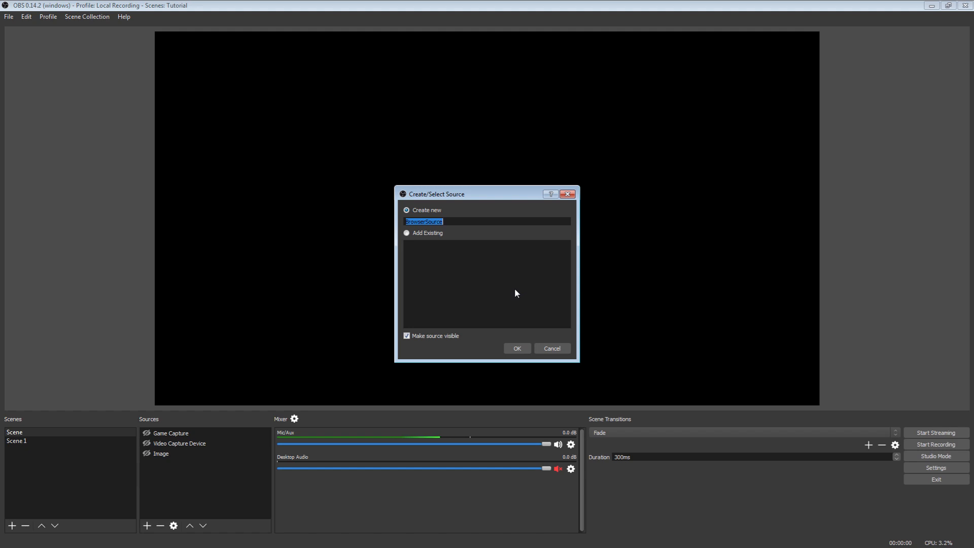
pyautogui.moveTo(514, 282)
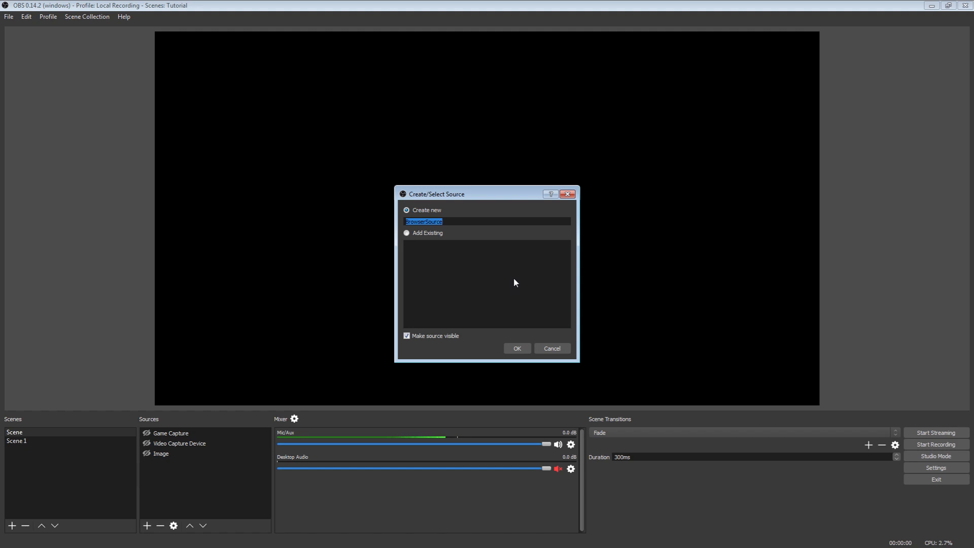
pyautogui.moveTo(502, 275)
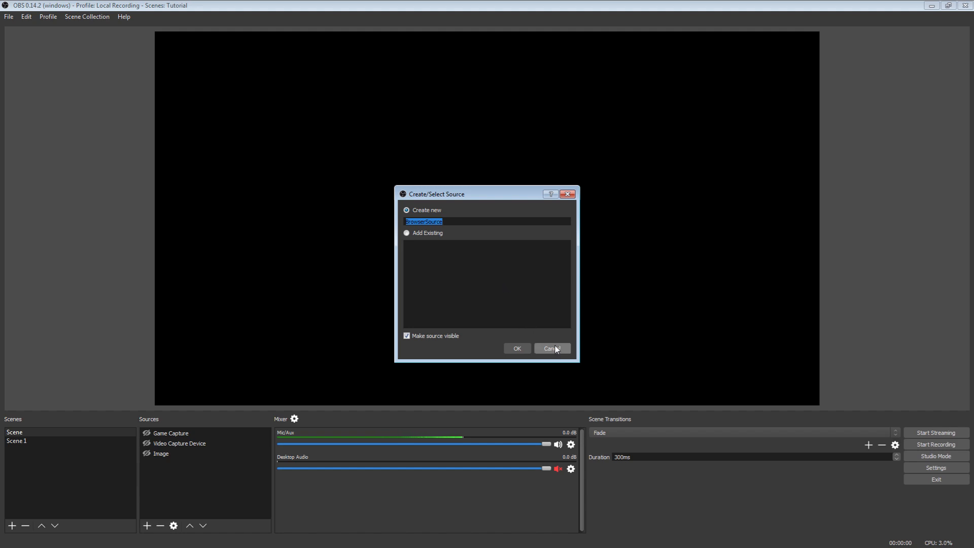
pyautogui.moveTo(516, 348)
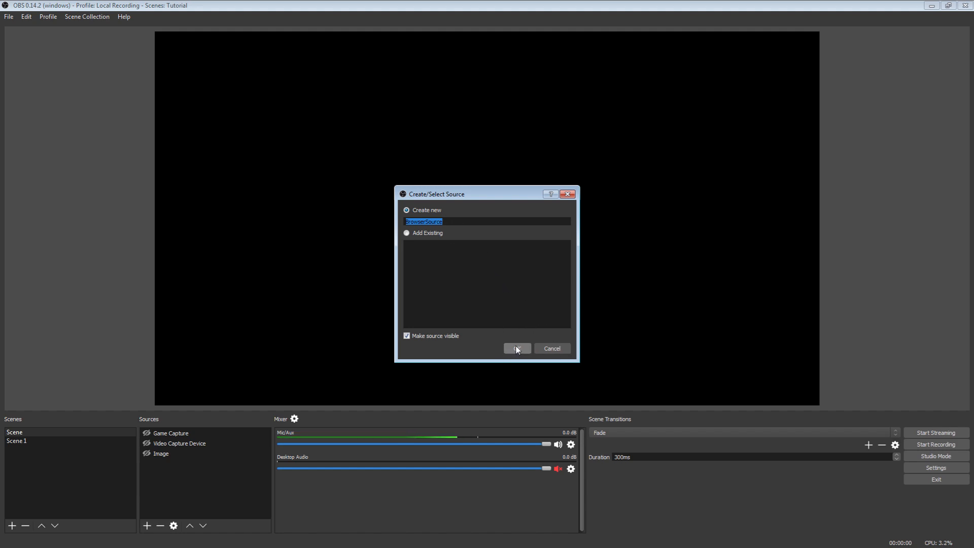
pyautogui.click(517, 348)
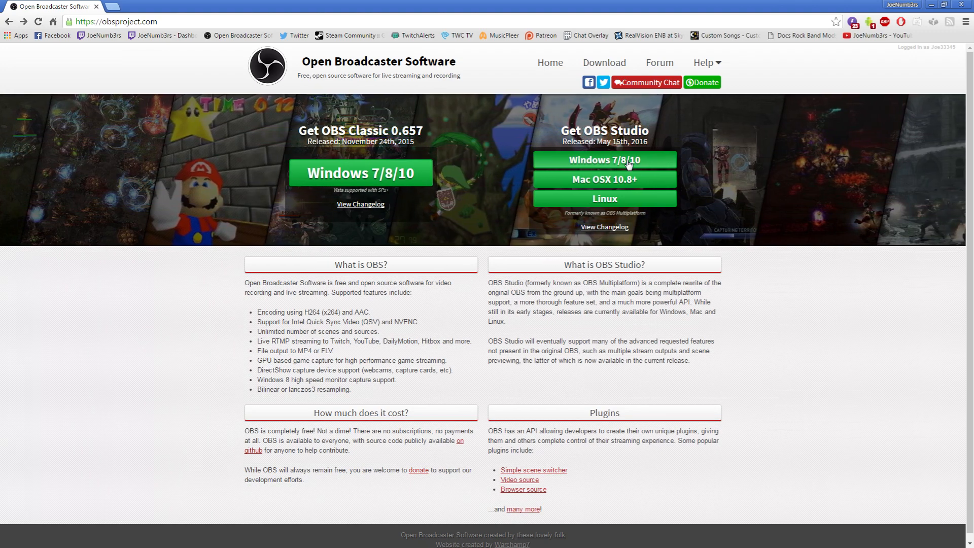
pyautogui.moveTo(603, 62)
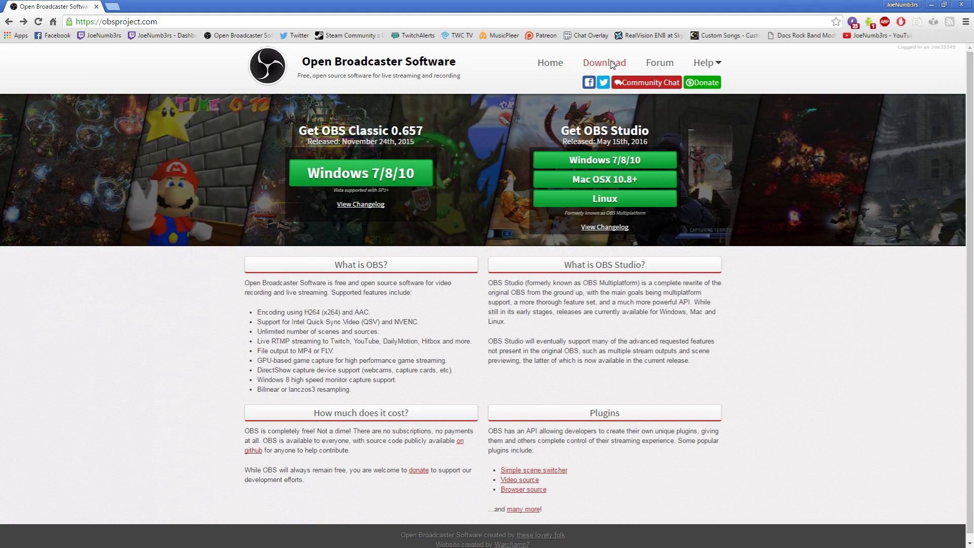
# Step: Go to the Download page from the obsproject.com top navigation
pyautogui.click(603, 62)
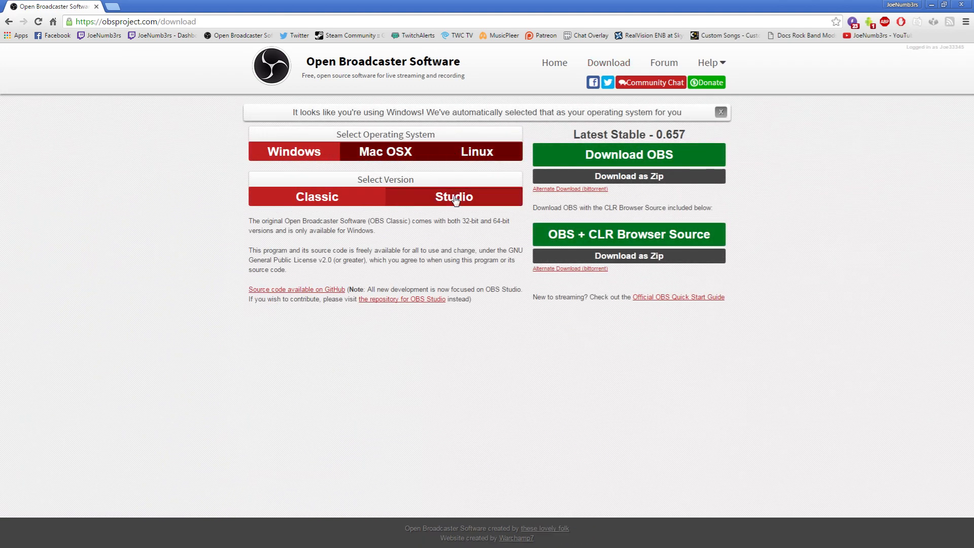
# Step: Select the Studio version to reveal the 0.14.2 Windows and Browser Source downloads
pyautogui.click(454, 196)
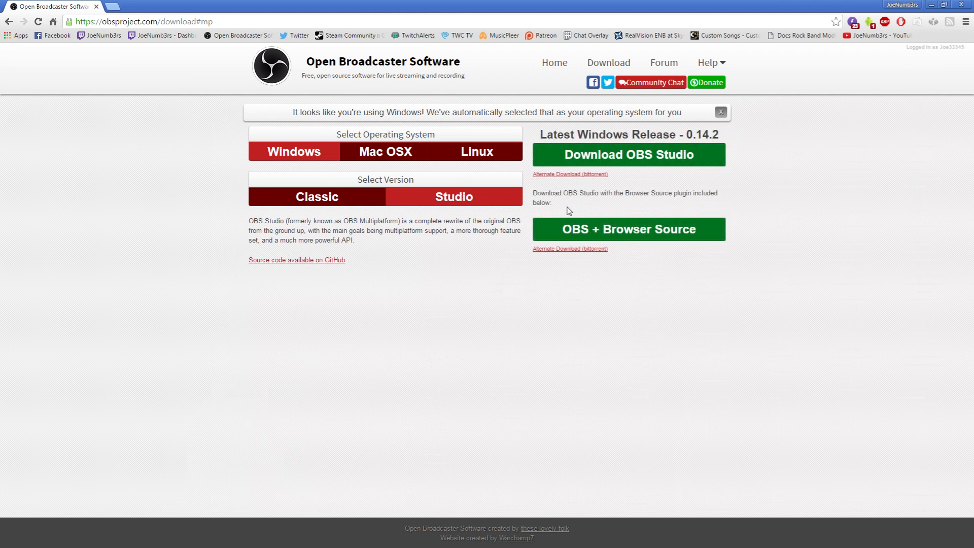
pyautogui.moveTo(626, 236)
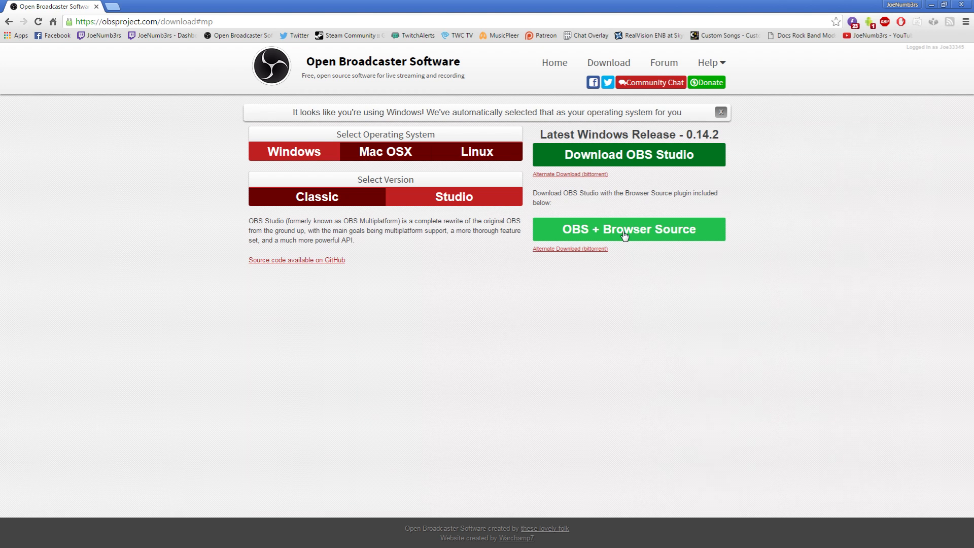
pyautogui.moveTo(843, 160)
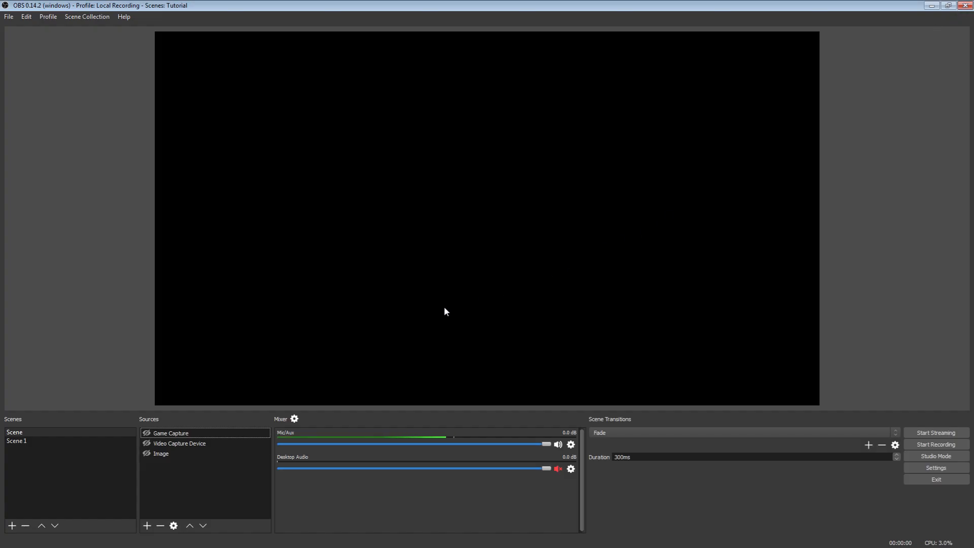
# Step: Create a BrowserSource and select its CSS text in the obsproject.com properties dialog
pyautogui.click(147, 525)
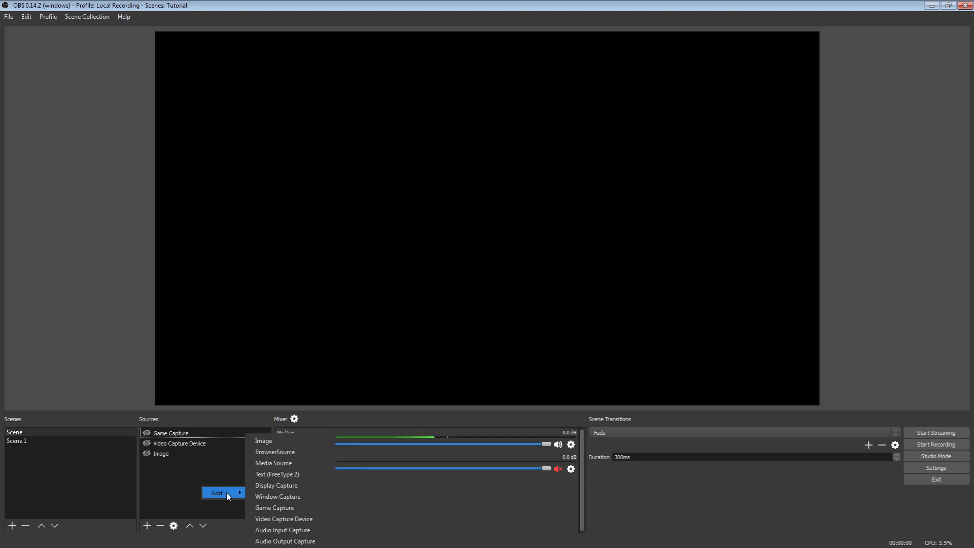
pyautogui.click(274, 451)
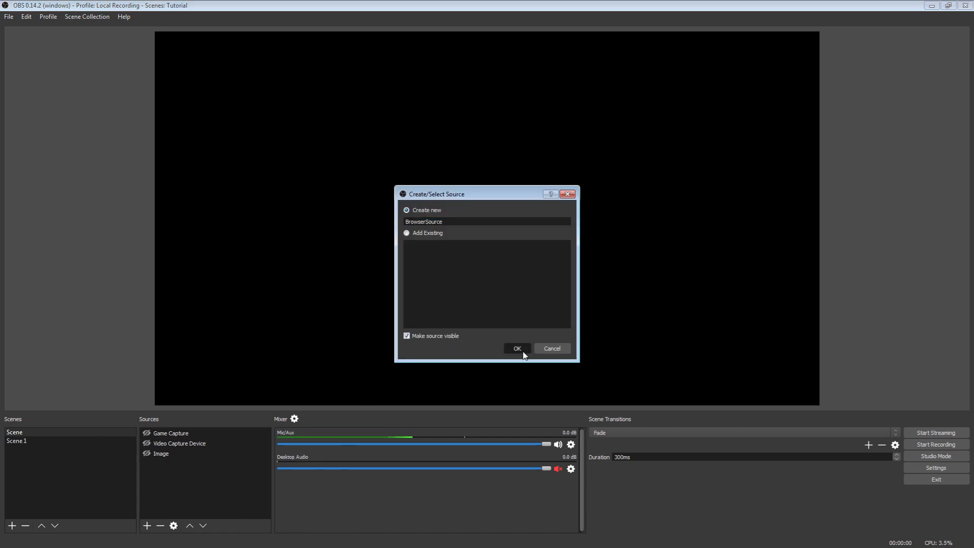
pyautogui.click(516, 348)
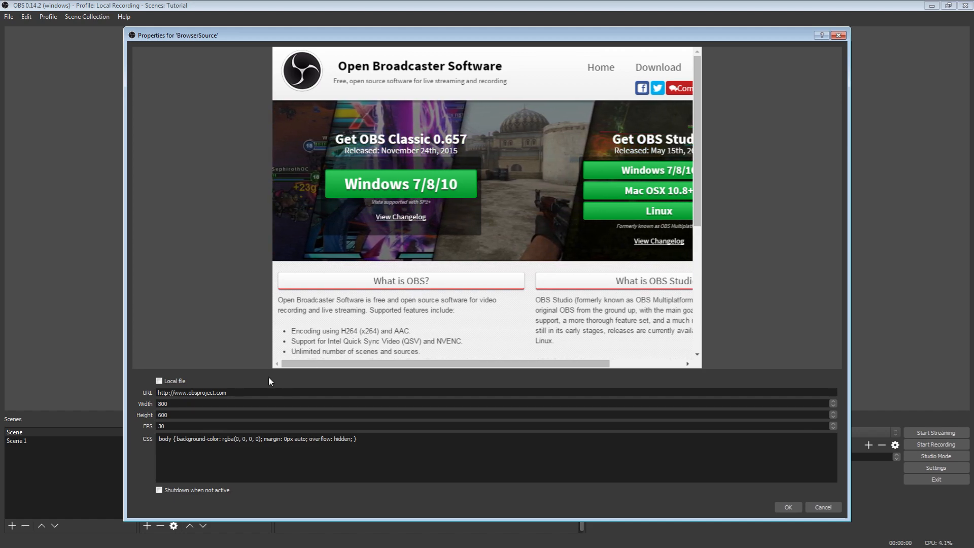
pyautogui.tripleClick(193, 392)
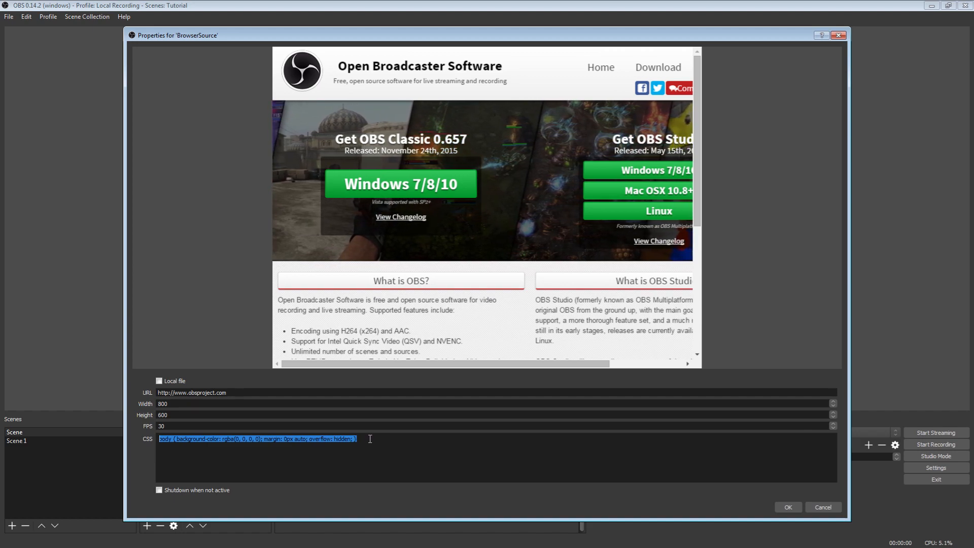
pyautogui.moveTo(377, 435)
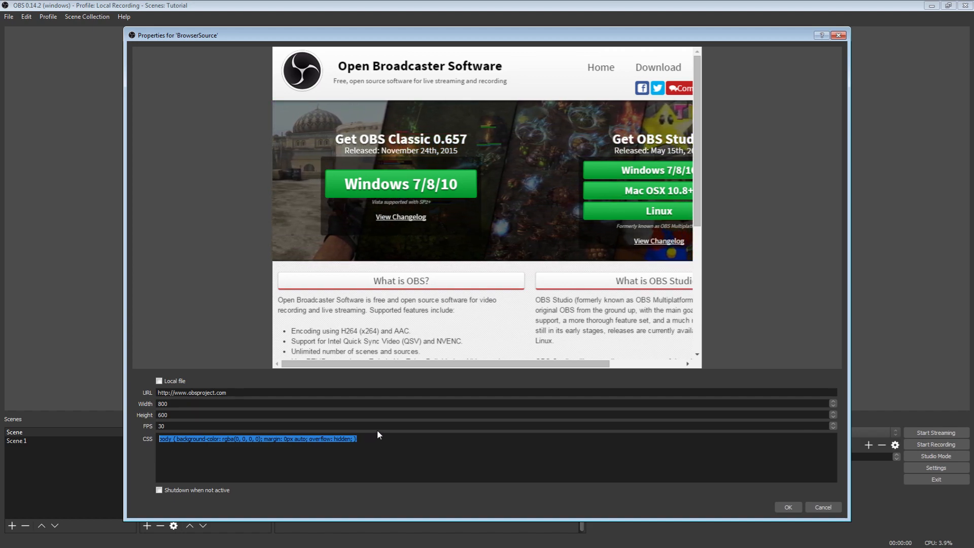